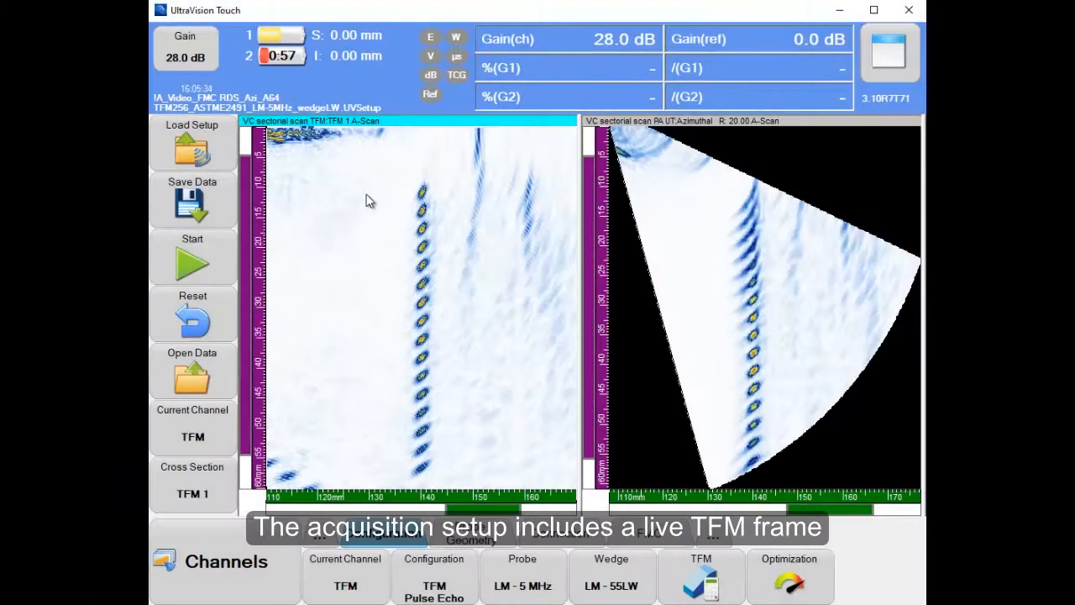
{"action": "mouse_move", "coordinate": [433, 168]}
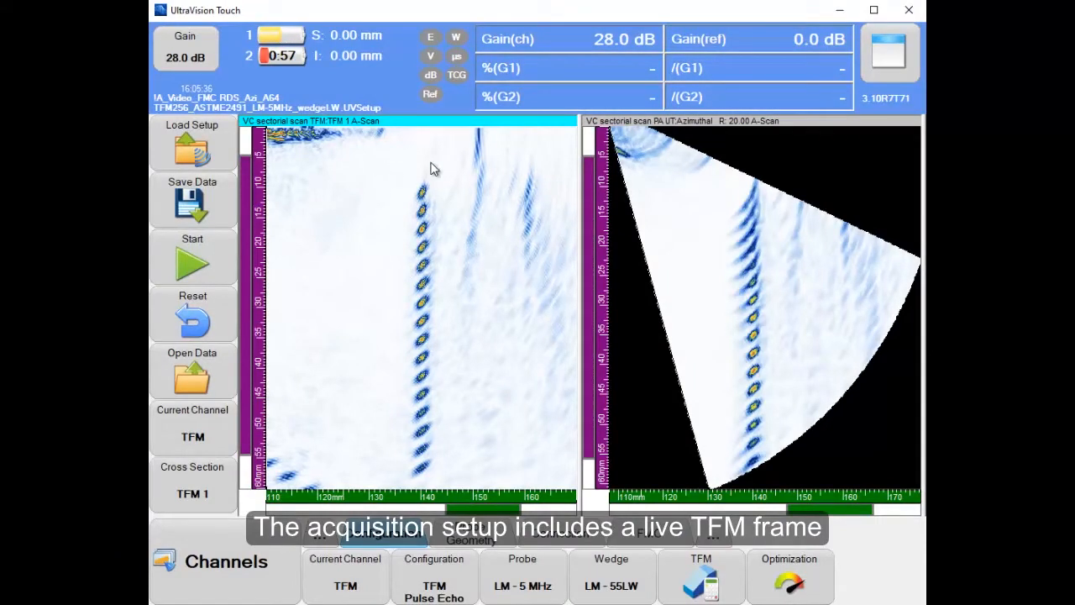
{"action": "mouse_move", "coordinate": [370, 286]}
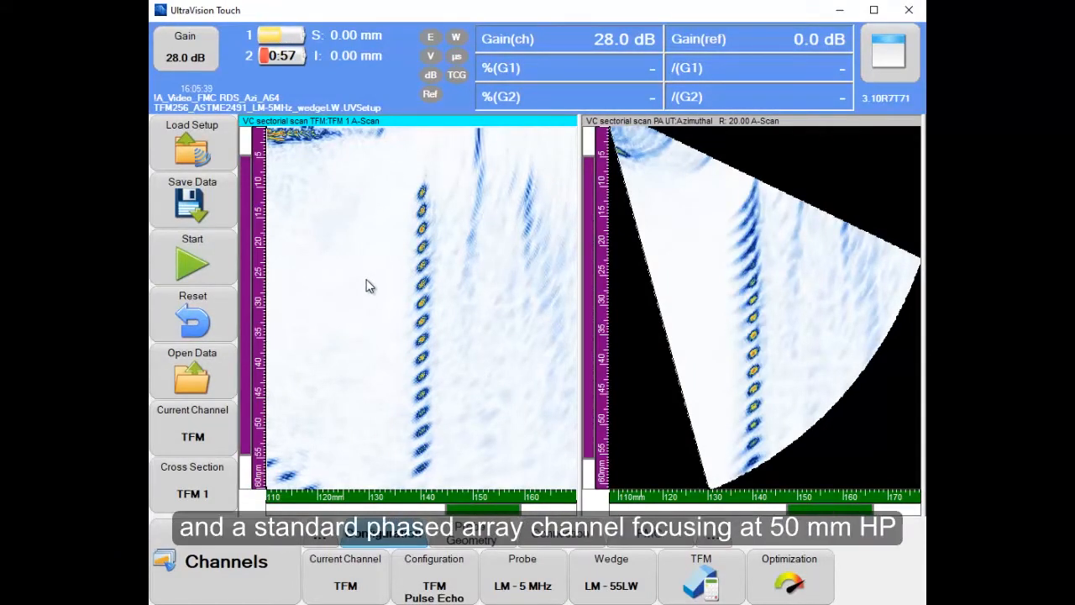
{"action": "mouse_move", "coordinate": [782, 183]}
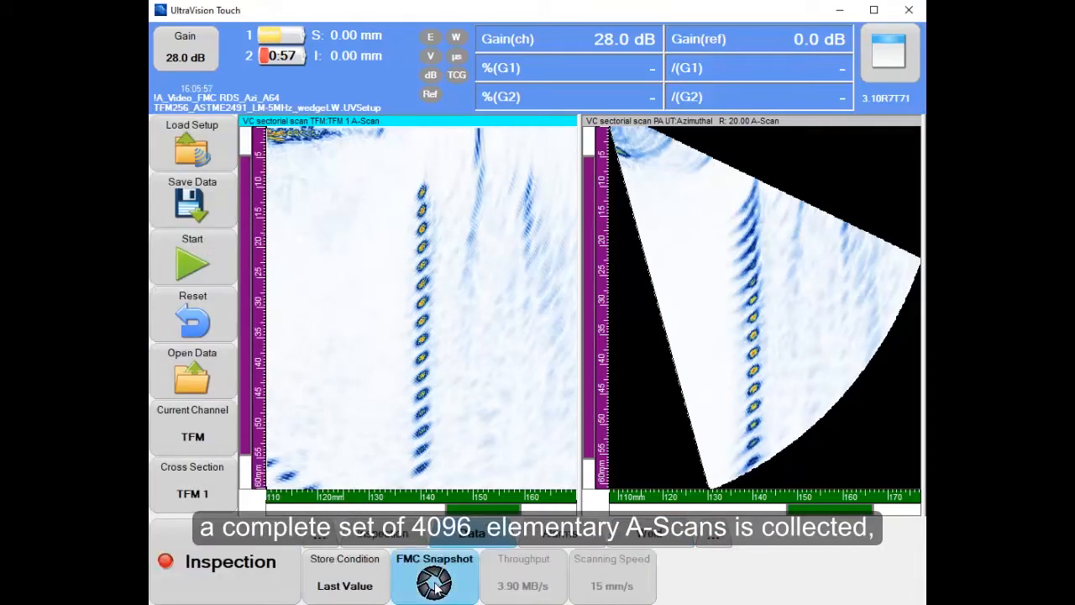
- Take an FMC snapshot of the specimen and save the data from all channels
{"action": "left_click", "coordinate": [434, 579]}
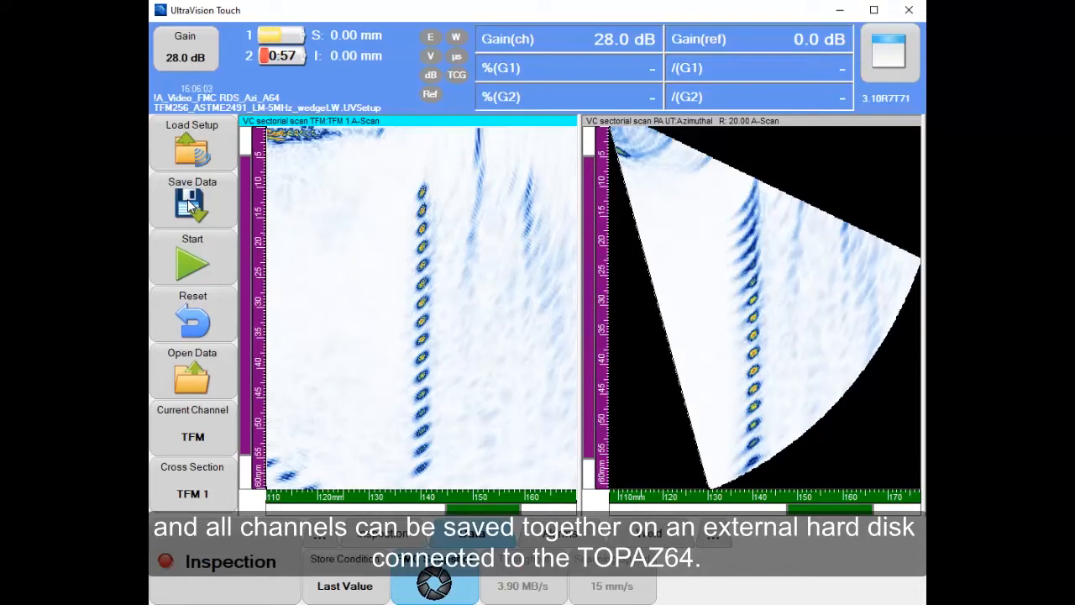
{"action": "left_click", "coordinate": [192, 200]}
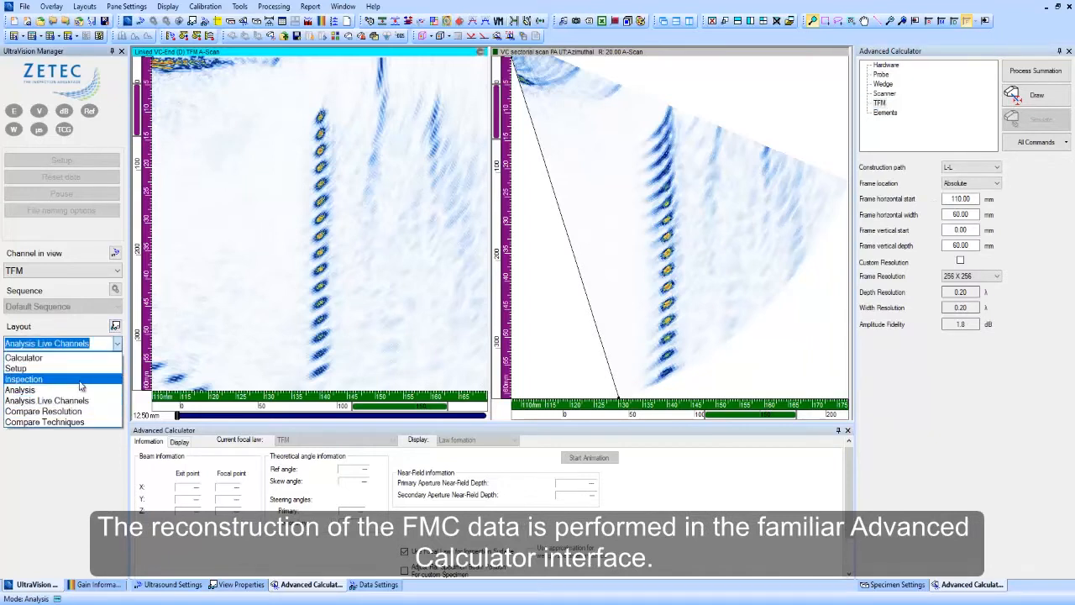
- Switch the UltraVision Manager layout to Calculator for FMC reconstruction
{"action": "left_click", "coordinate": [24, 357]}
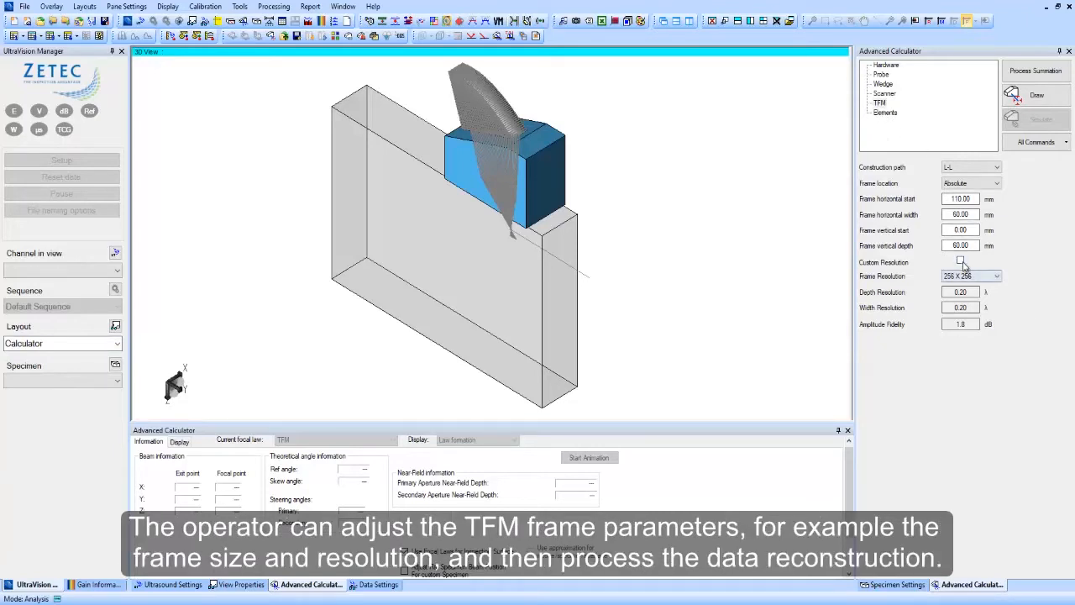
- Enable custom resolution and reconstruct a new 4096 x 4096 TFM channel via Process Summation
{"action": "left_click", "coordinate": [961, 260]}
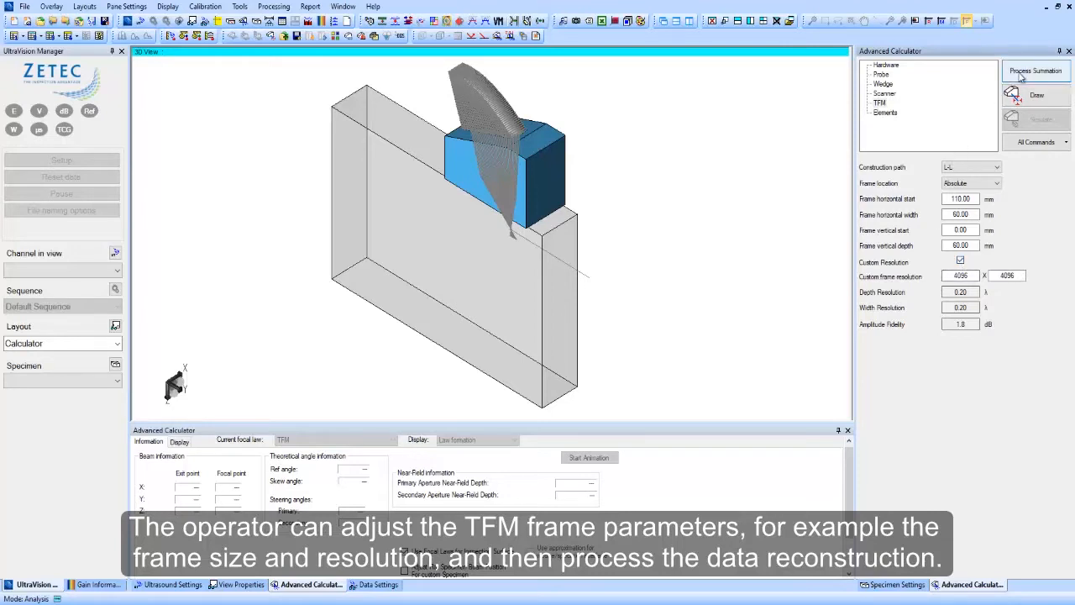
{"action": "left_click", "coordinate": [1035, 71]}
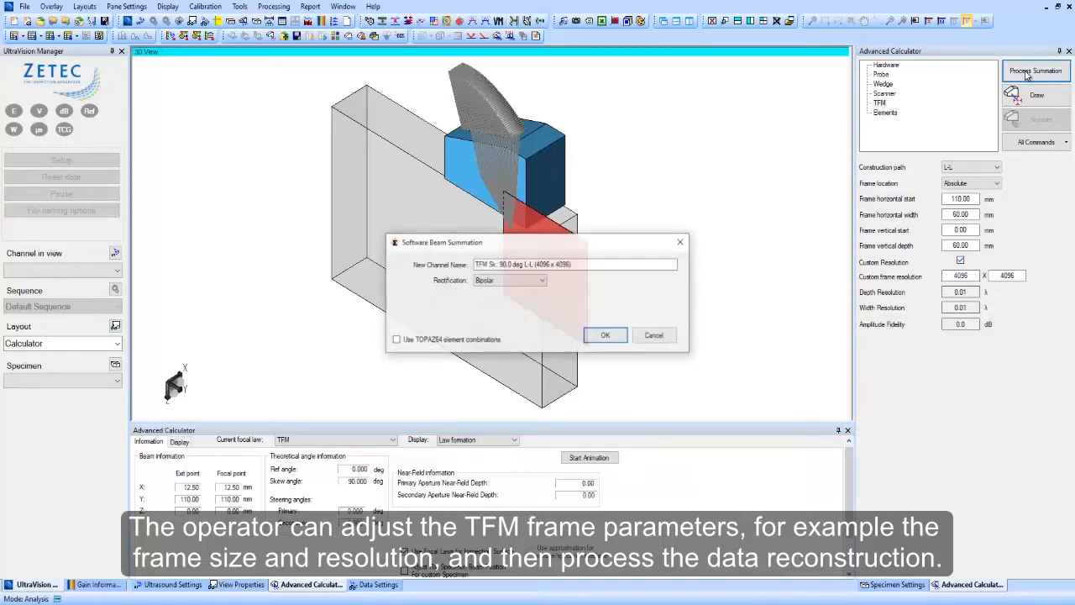
{"action": "left_click", "coordinate": [604, 334]}
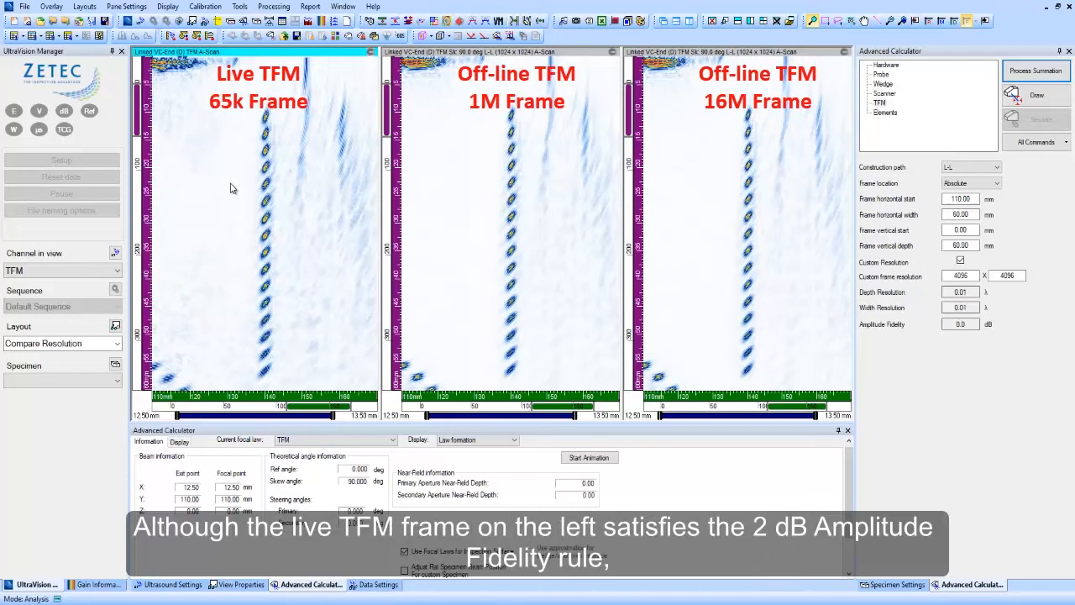
{"action": "mouse_move", "coordinate": [246, 178]}
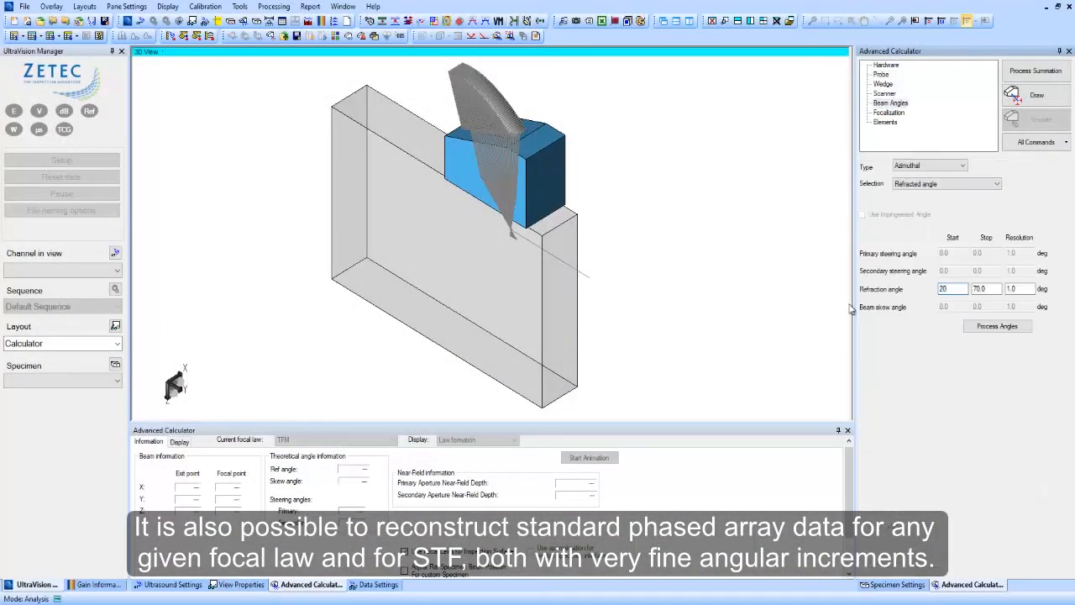
- Set the refracted-angle resolution to 0.2 degrees in the Beam Angles settings
{"action": "type", "text": "0.2"}
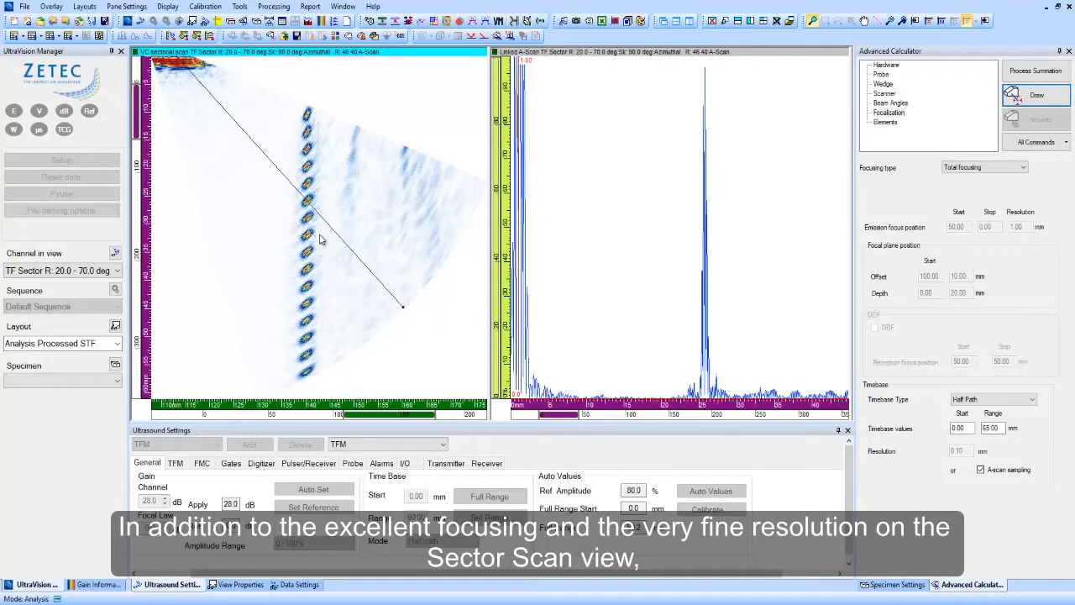
{"action": "mouse_move", "coordinate": [279, 210]}
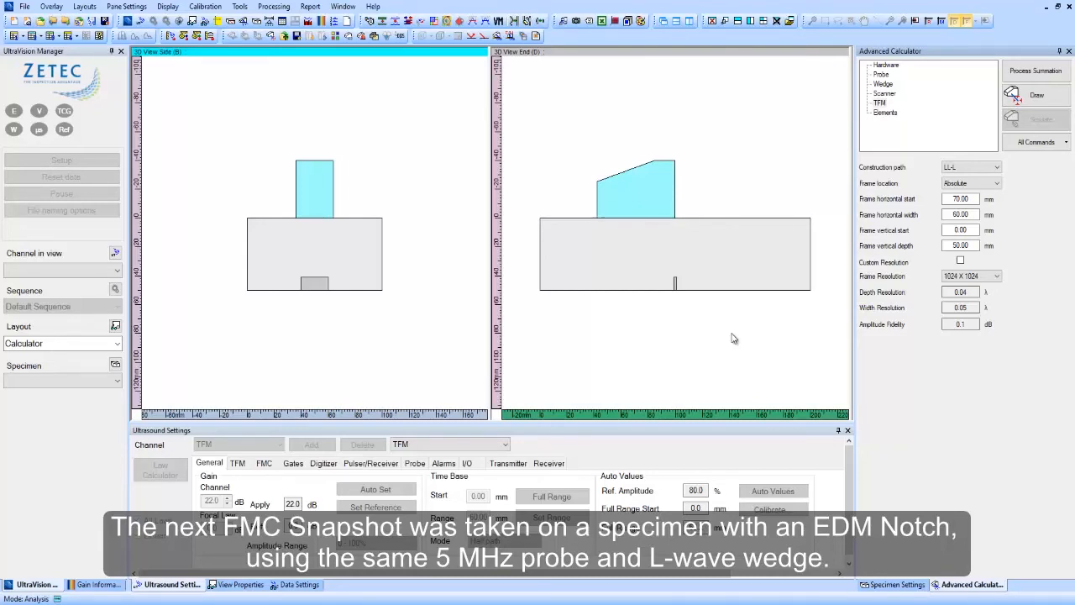
- Set construction path LL-L, draw the frame zone and reconstruct the 1024 x 1024 LL-L TFM channel
{"action": "left_click", "coordinate": [998, 166]}
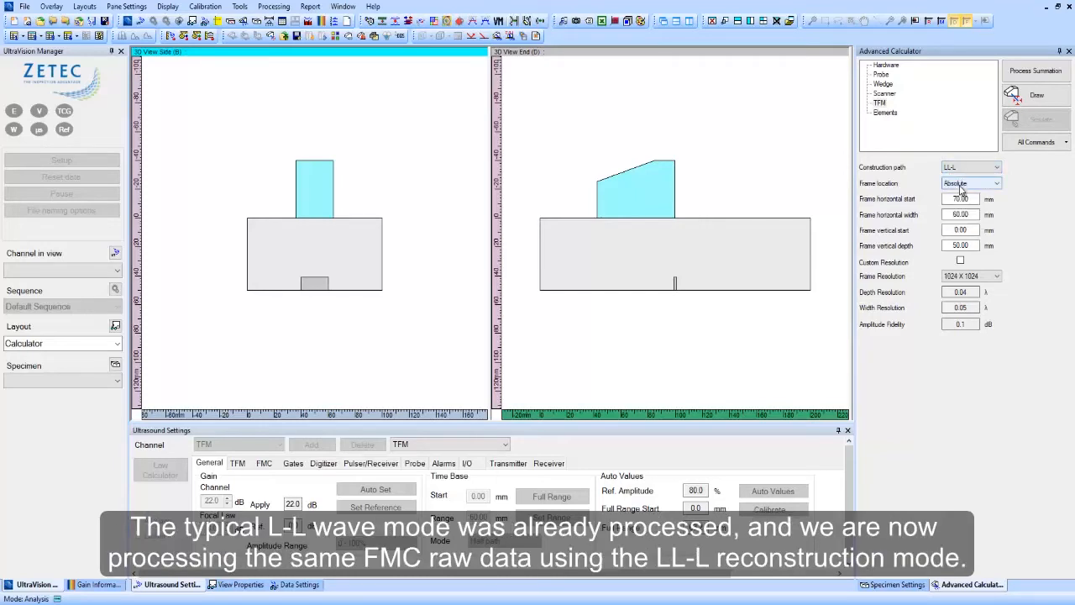
{"action": "left_click", "coordinate": [1037, 94]}
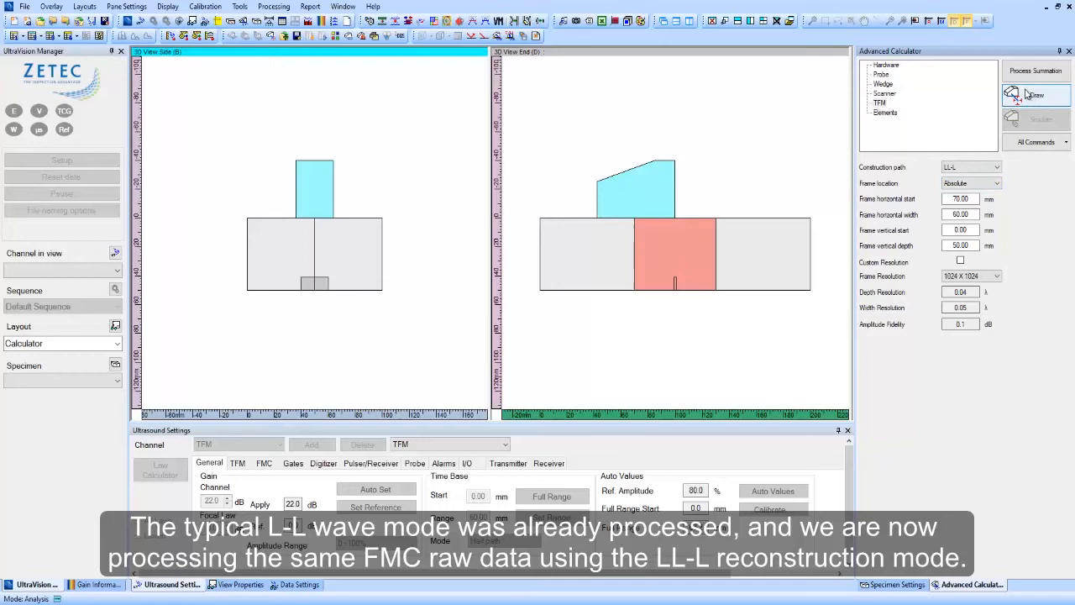
{"action": "left_click", "coordinate": [1035, 71]}
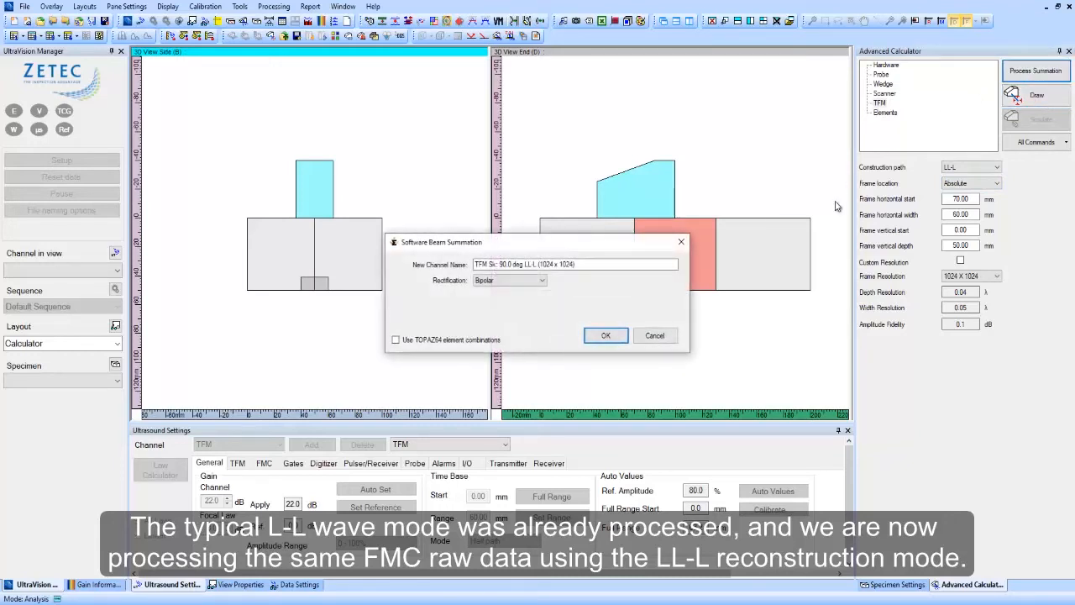
{"action": "left_click", "coordinate": [605, 336]}
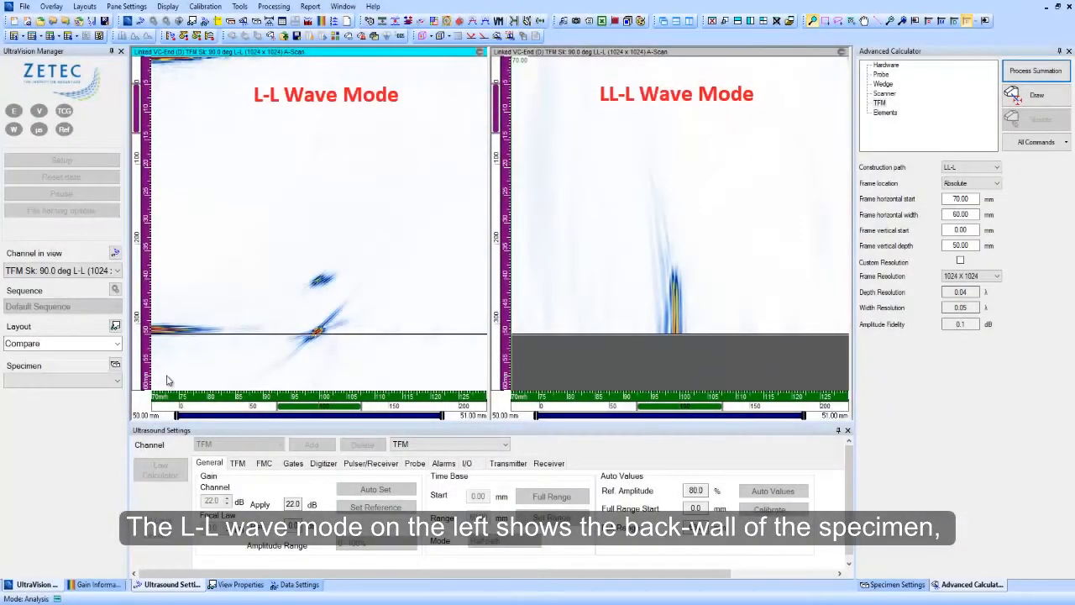
{"action": "mouse_move", "coordinate": [182, 295]}
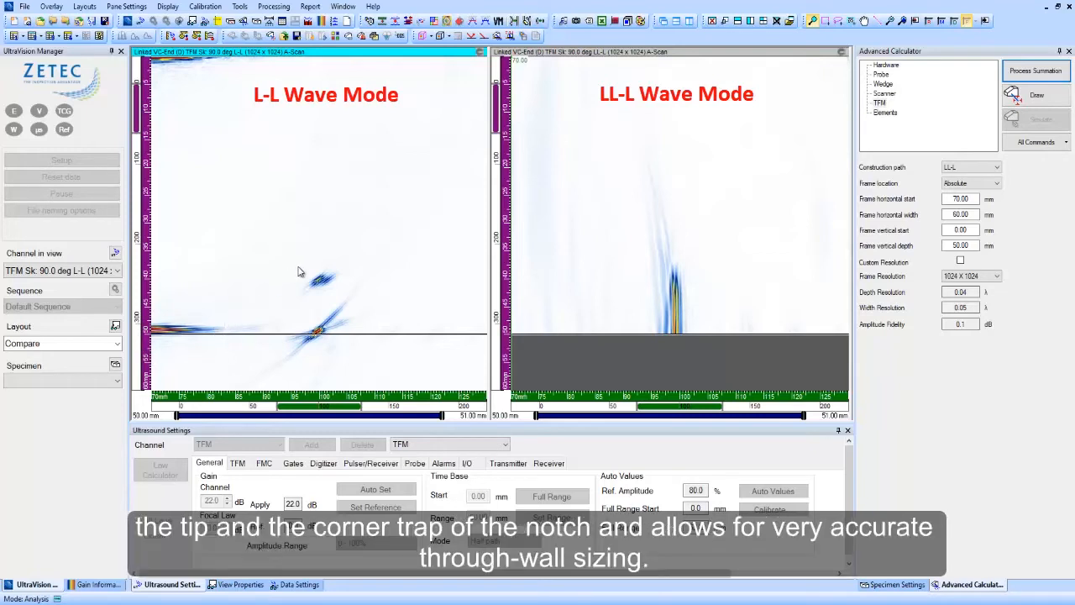
{"action": "mouse_move", "coordinate": [311, 320]}
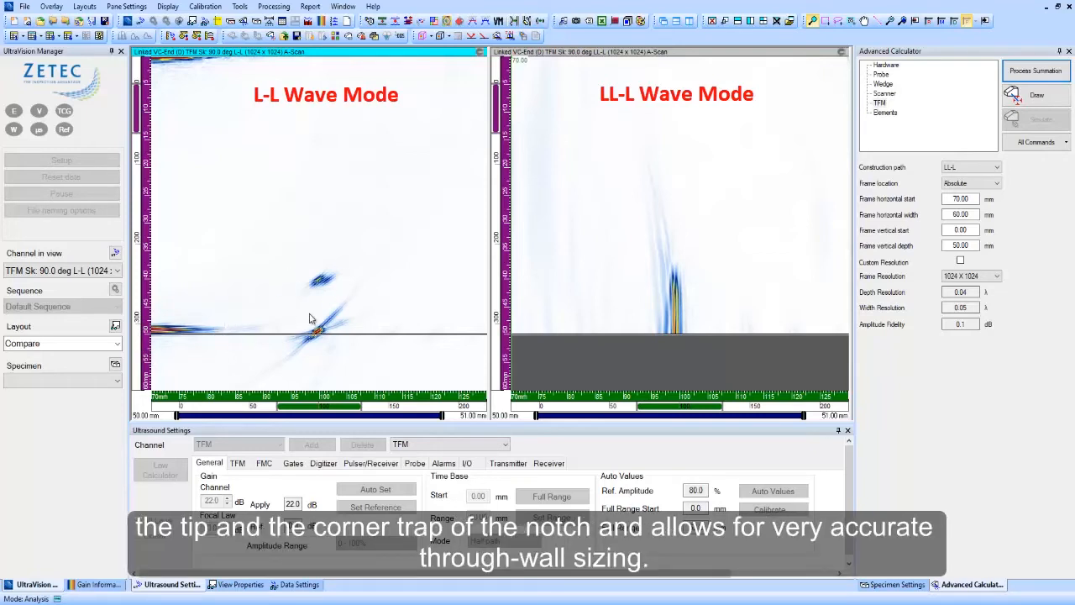
{"action": "mouse_move", "coordinate": [306, 293]}
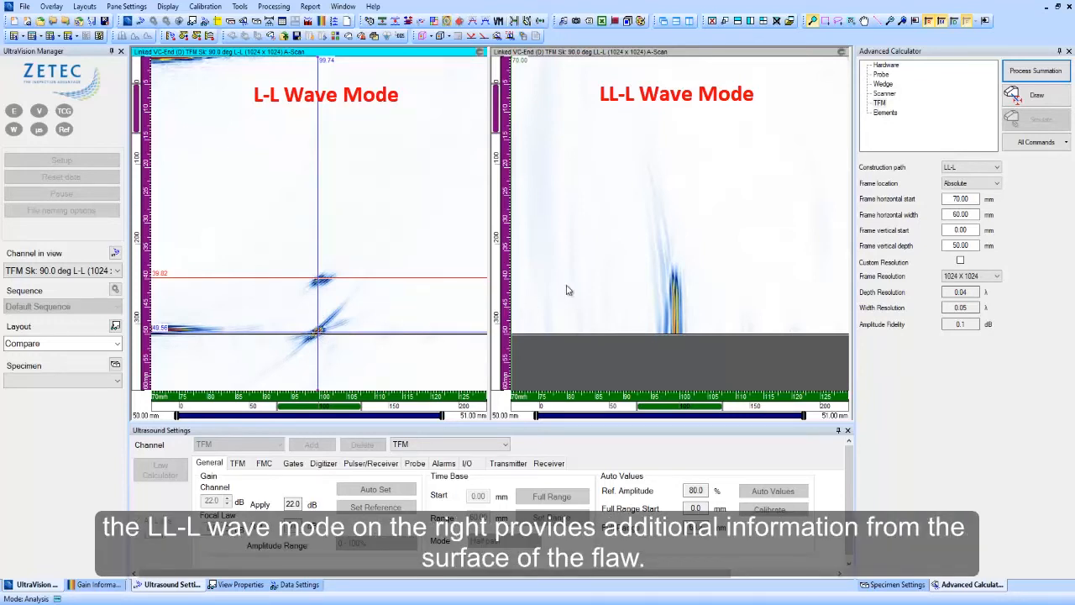
{"action": "mouse_move", "coordinate": [702, 363]}
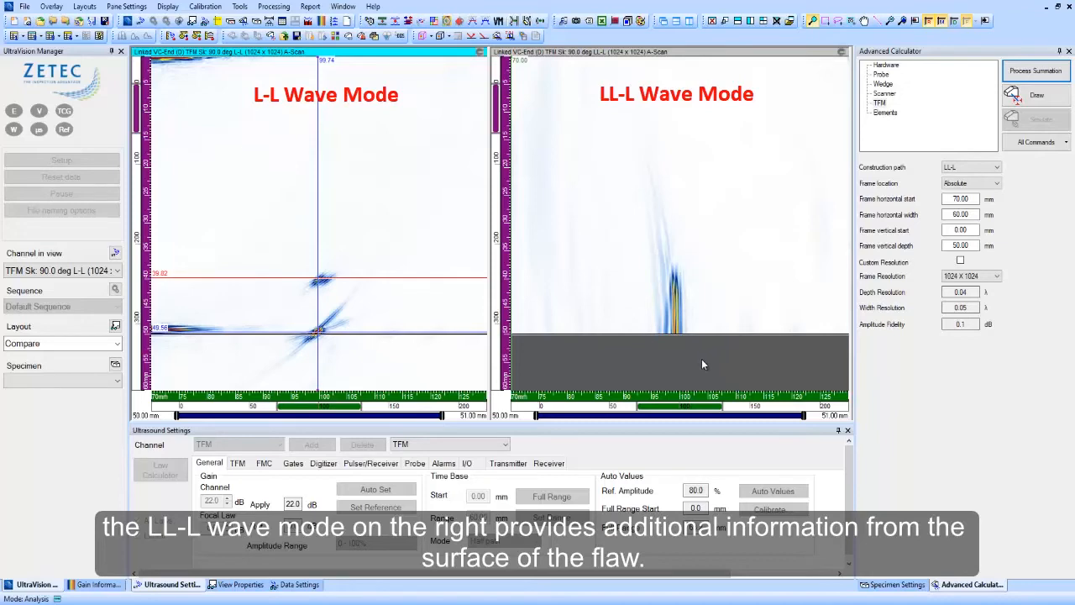
{"action": "mouse_move", "coordinate": [675, 326]}
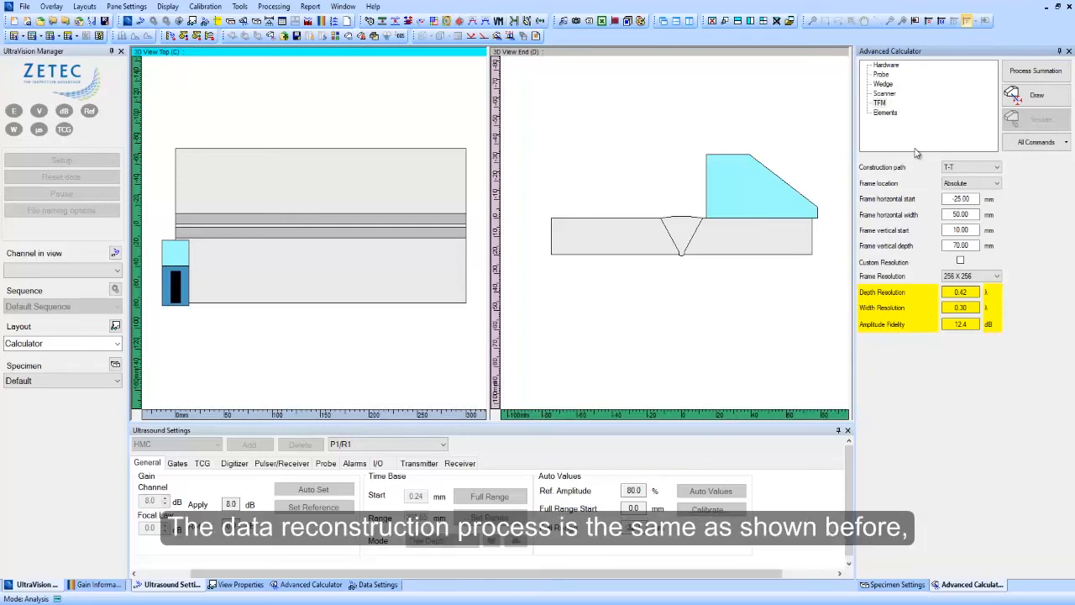
- Set the weld TFM frame to vertical depth 45 and 512 x 512 resolution
{"action": "left_click", "coordinate": [995, 166]}
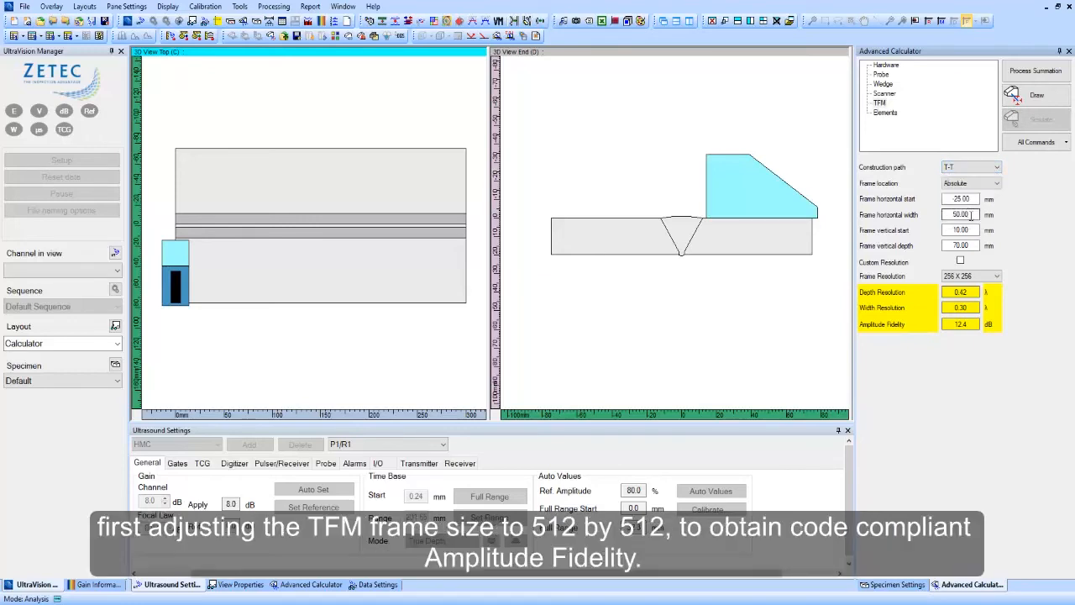
{"action": "left_click", "coordinate": [960, 229]}
{"action": "type", "text": "45"}
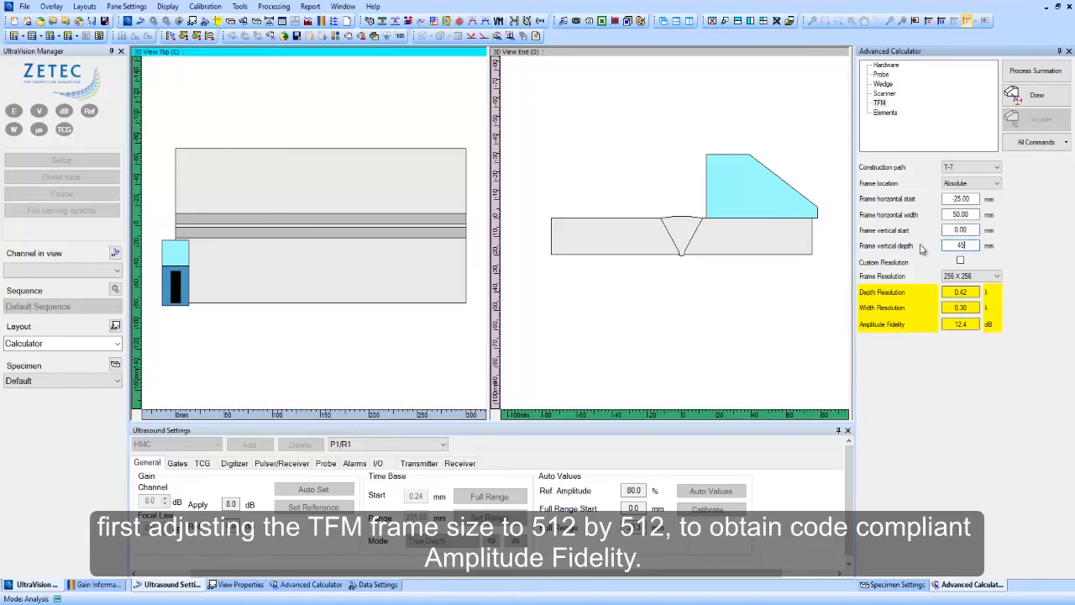
{"action": "left_click", "coordinate": [996, 276]}
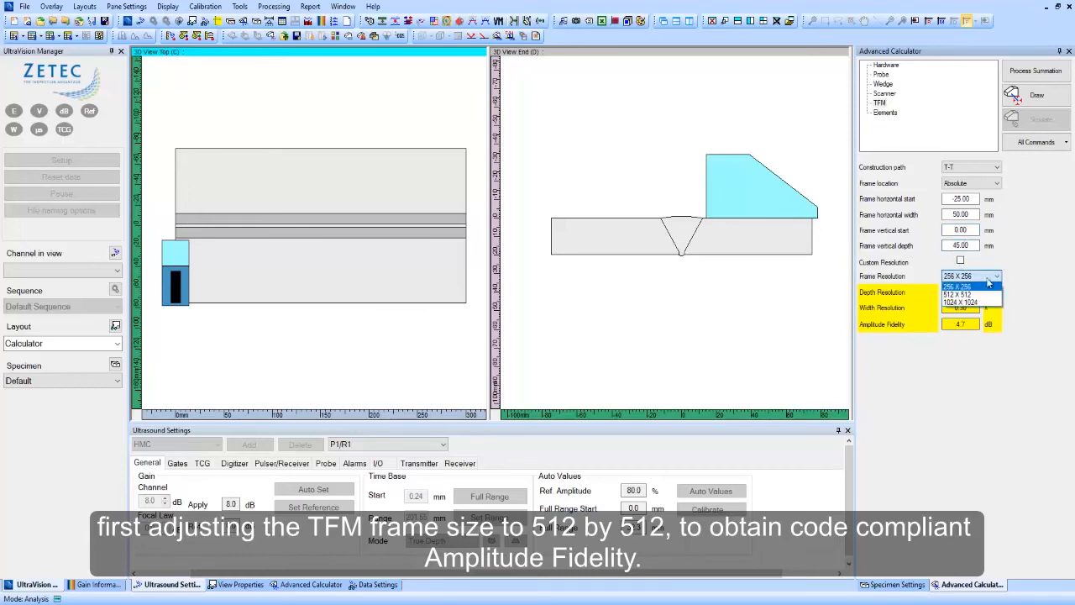
{"action": "left_click", "coordinate": [961, 296]}
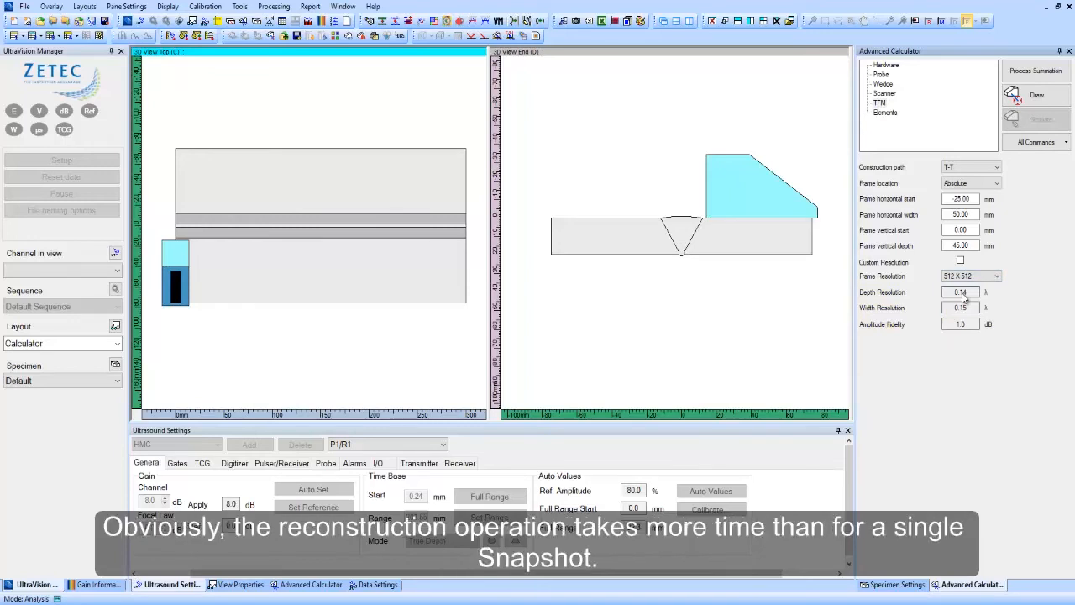
- Draw the frame zone, reconstruct the T-T TFM data group and show it in the Analysis TFM Processed layout
{"action": "left_click", "coordinate": [1037, 95]}
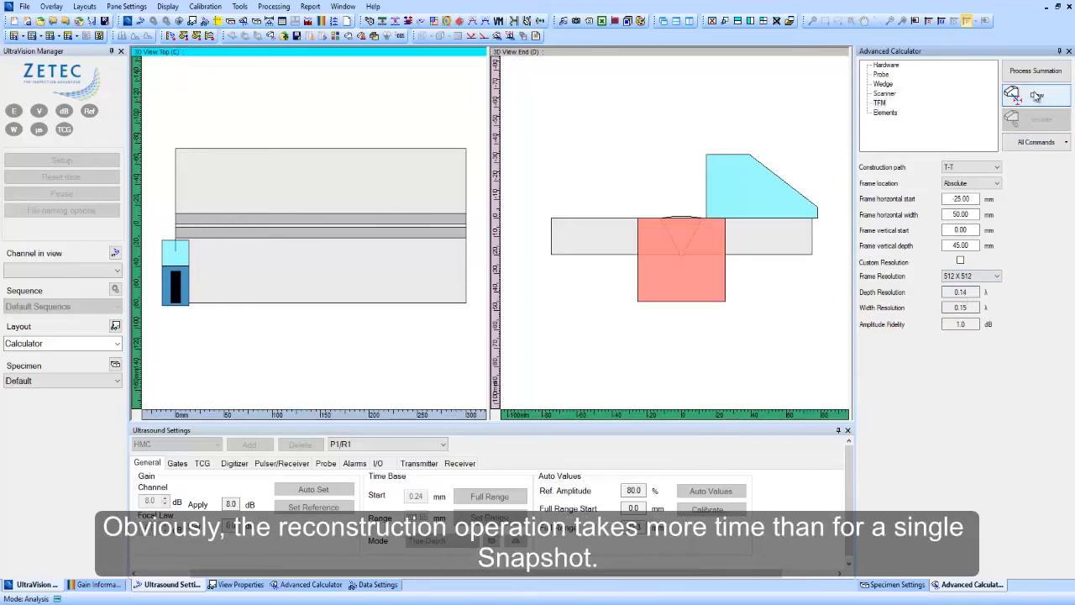
{"action": "left_click", "coordinate": [1035, 71]}
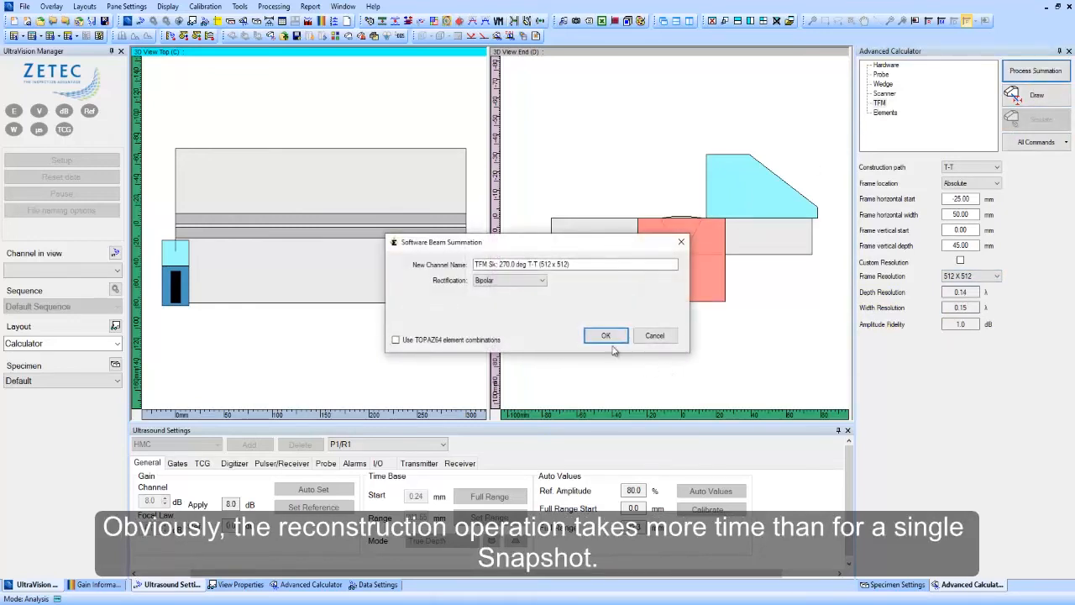
{"action": "left_click", "coordinate": [605, 336]}
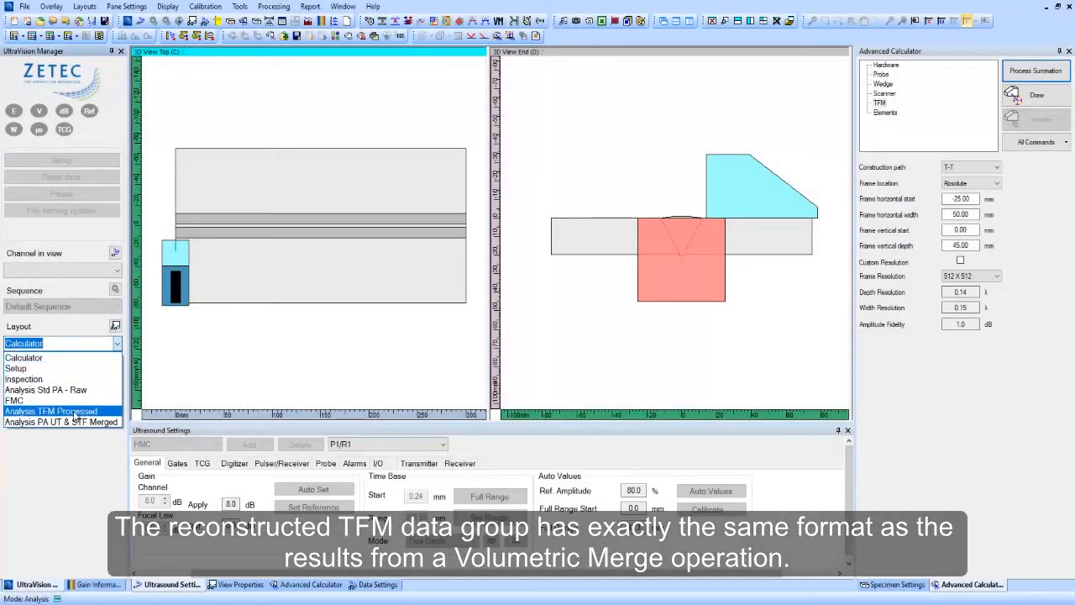
{"action": "left_click", "coordinate": [54, 409]}
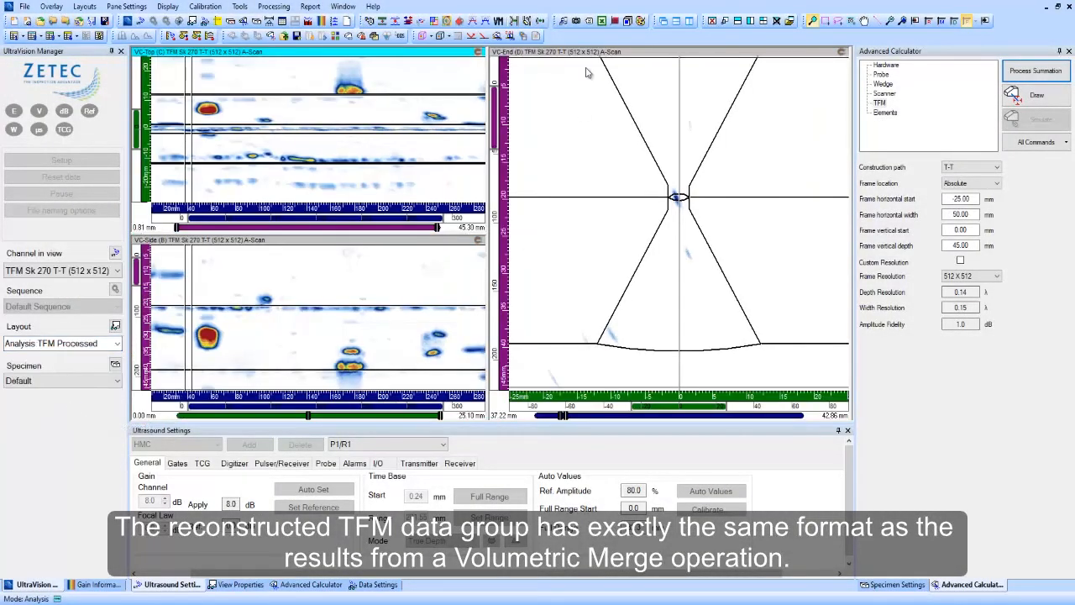